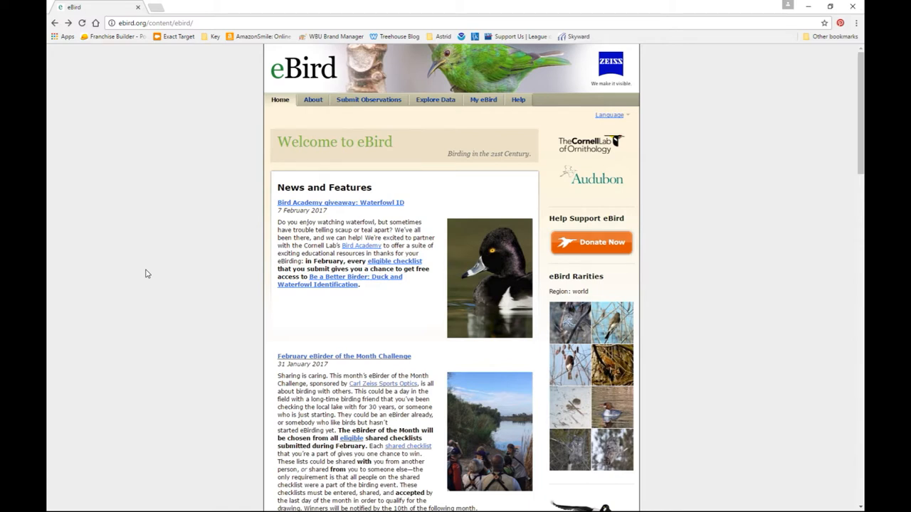
mouse_move(198, 192)
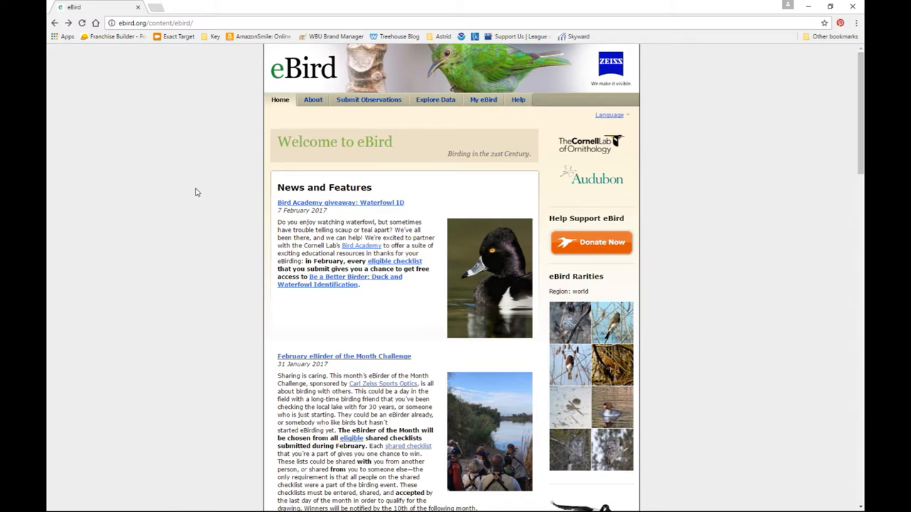
mouse_move(435, 100)
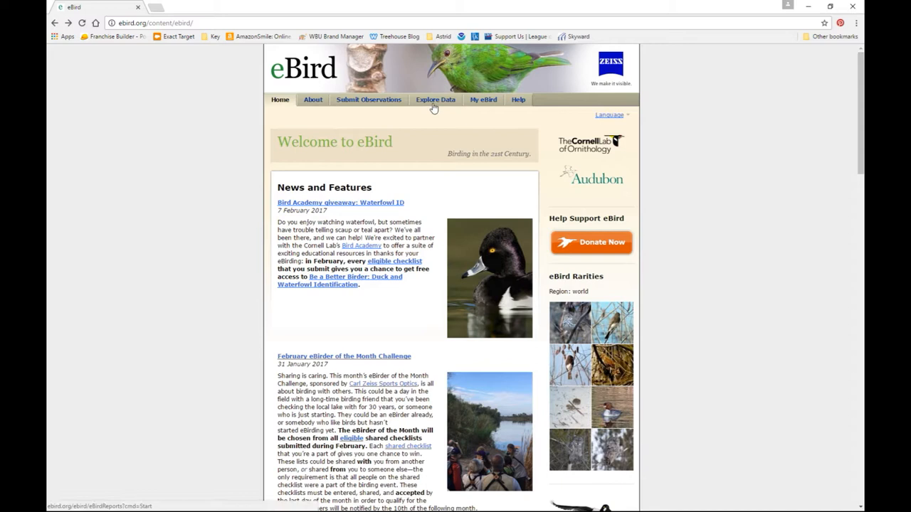
mouse_move(435, 100)
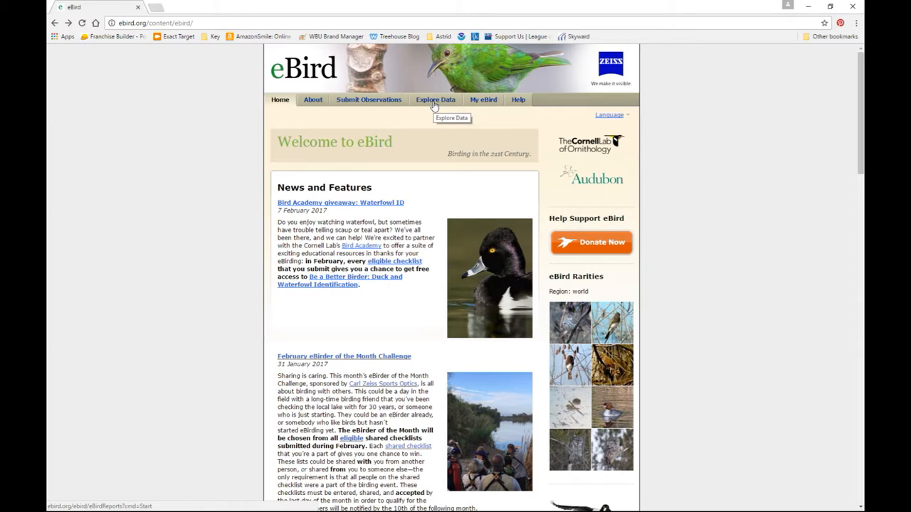
- Go to eBird's Explore Data section from the top navigation
left_click(434, 100)
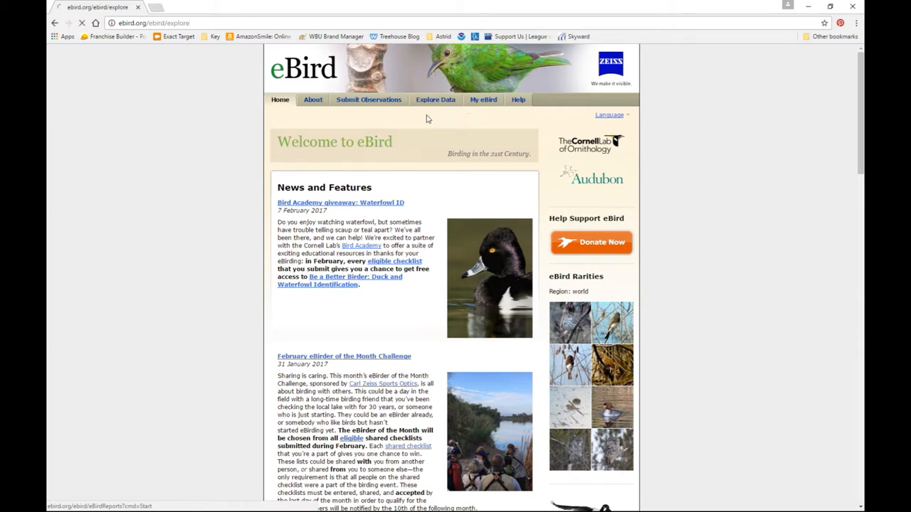
left_click(435, 100)
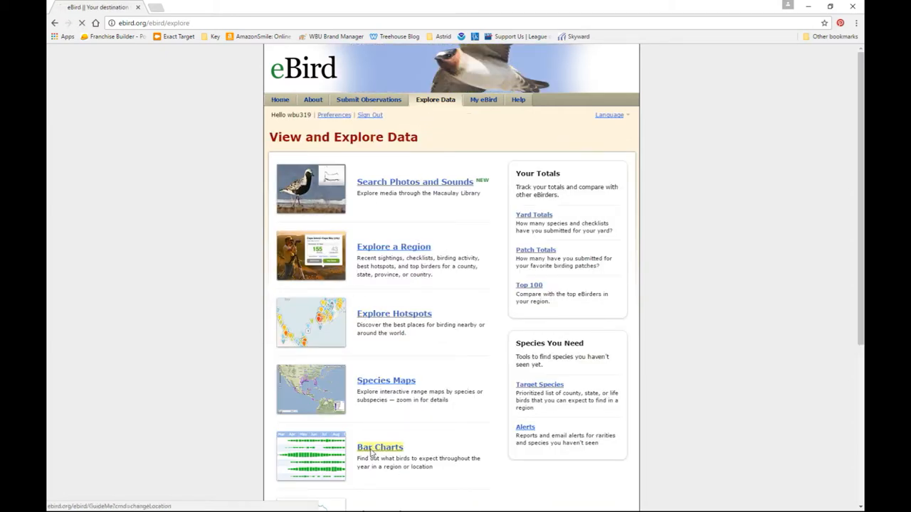
- Start a species bar chart and pick Florida as the region
left_click(379, 447)
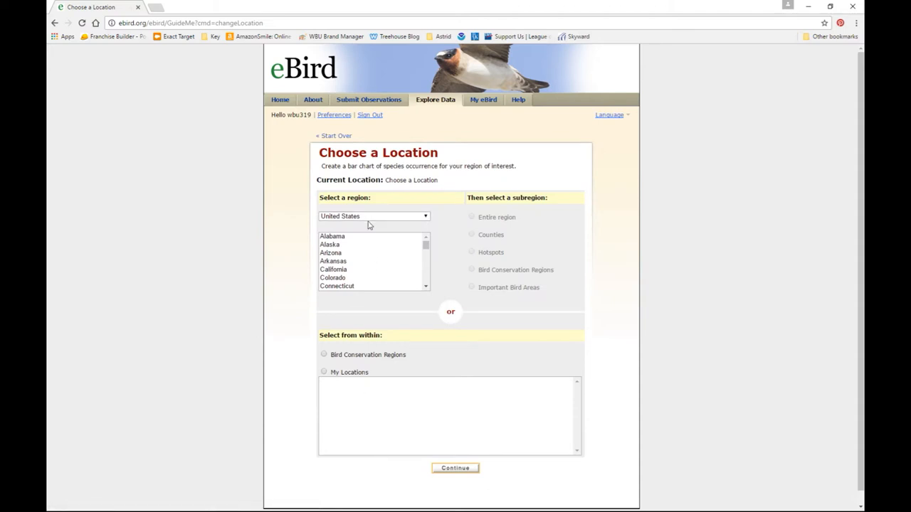
mouse_move(341, 244)
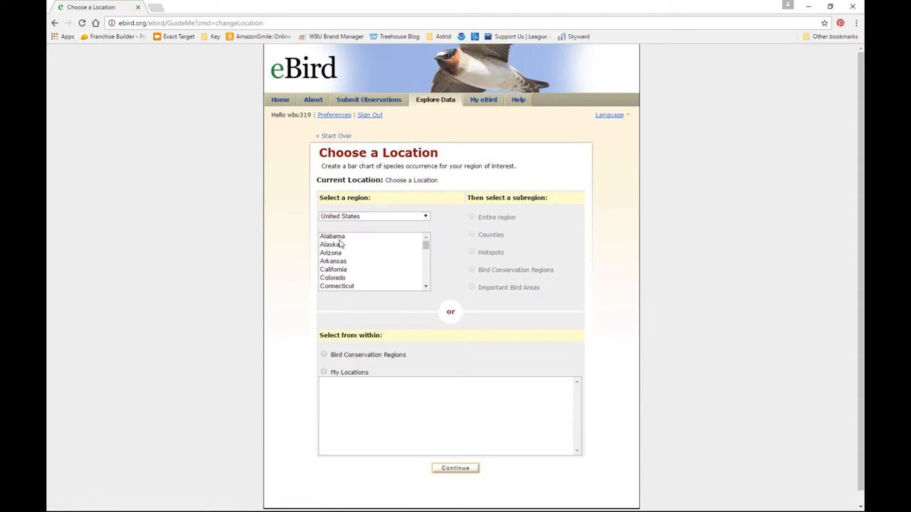
scroll("down", 3)
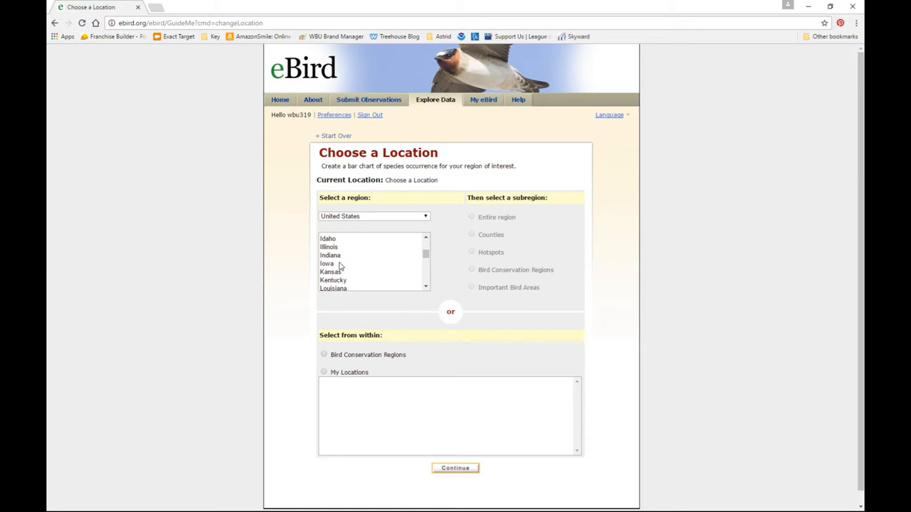
scroll("up", 3)
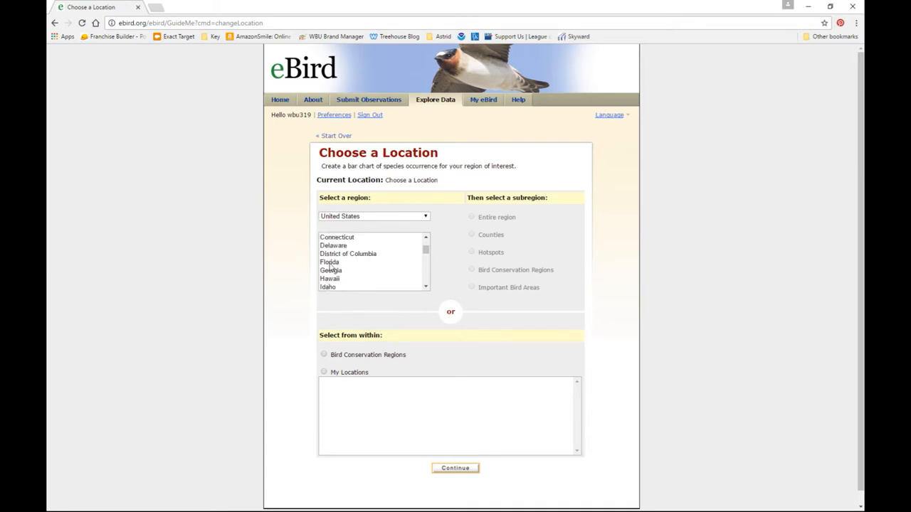
left_click(330, 261)
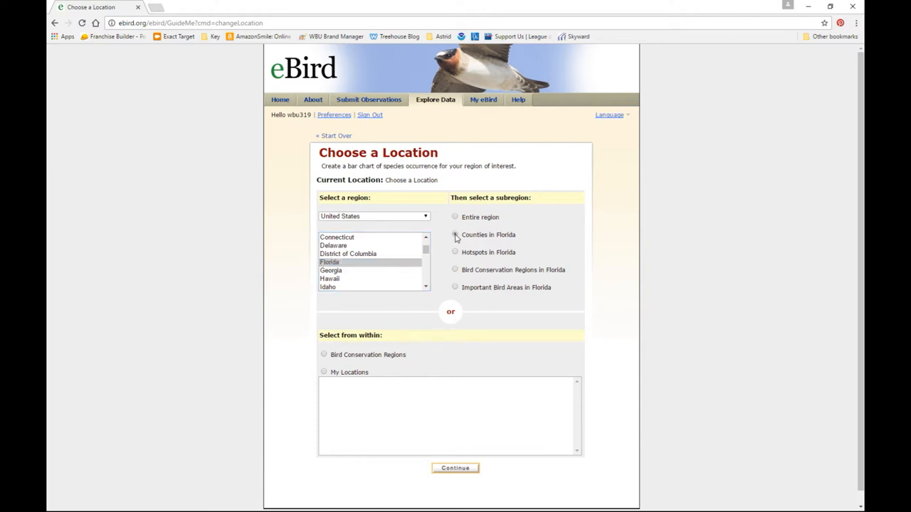
- Narrow to Florida's counties, choose Alachua, and submit it as the chart location
left_click(454, 234)
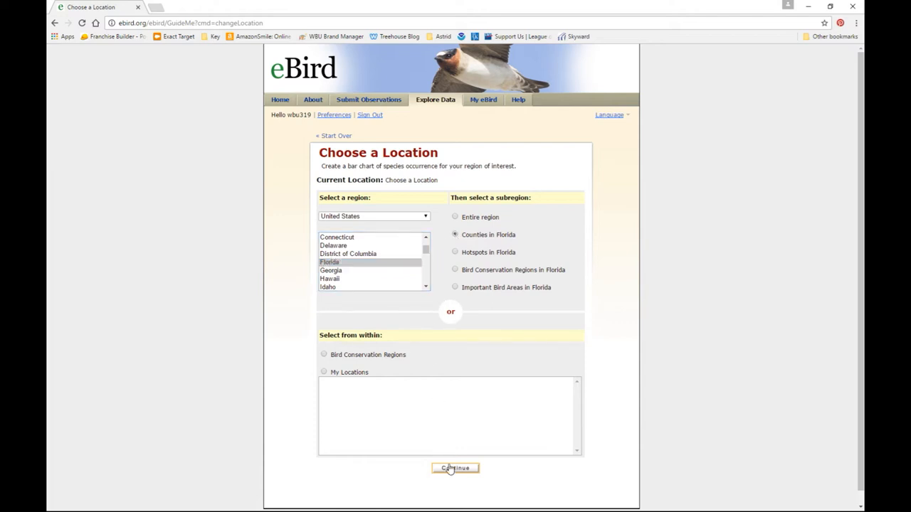
left_click(454, 467)
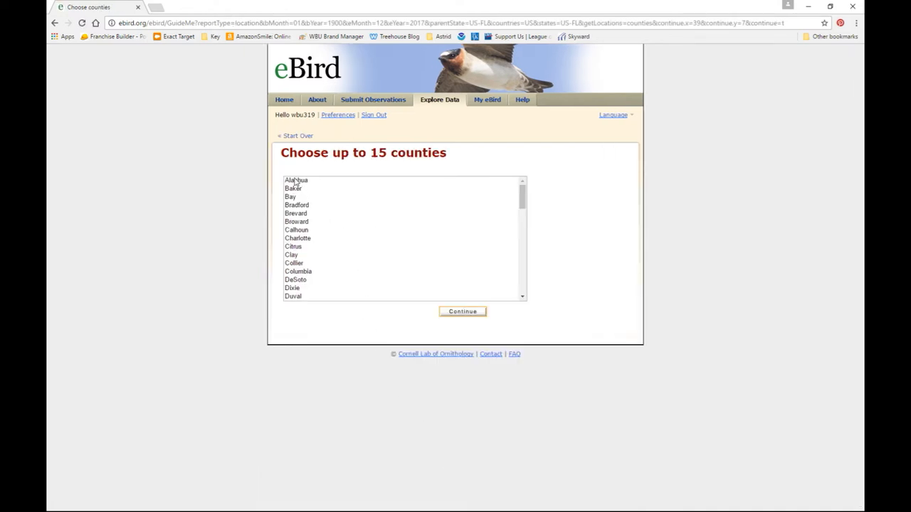
left_click(296, 179)
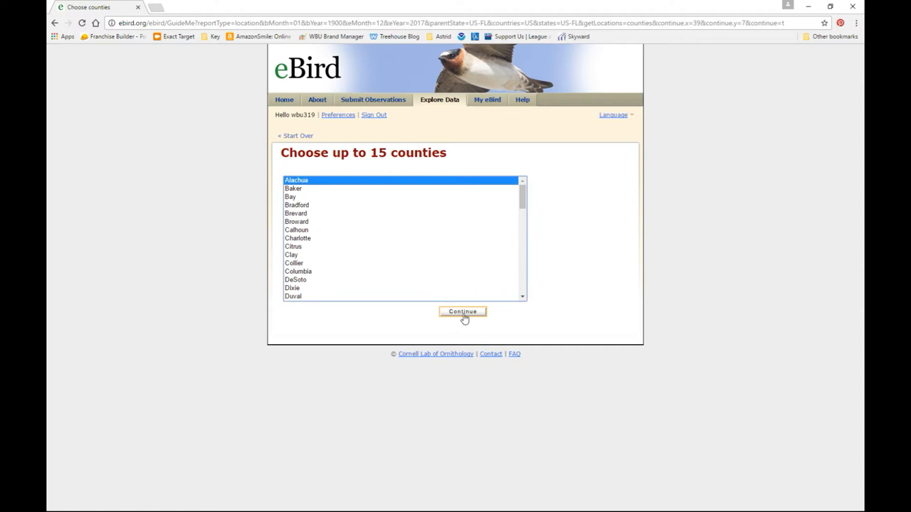
left_click(462, 311)
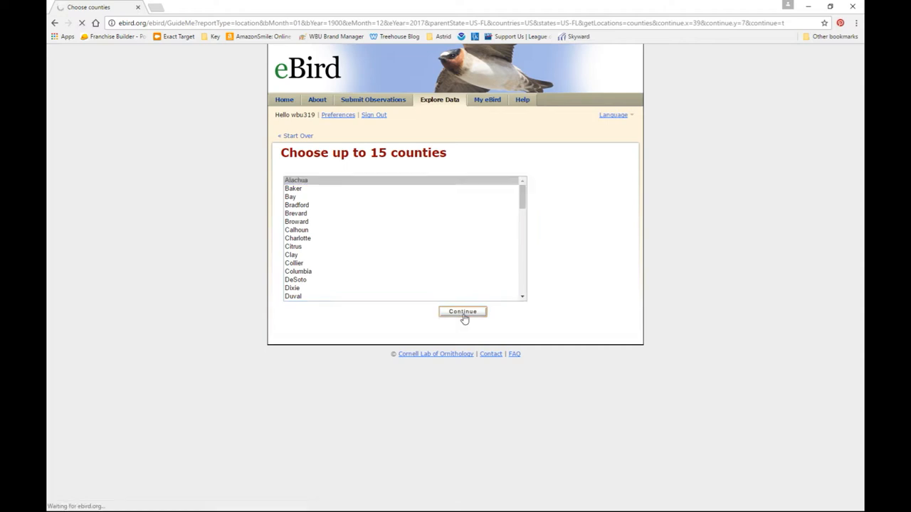
- Open American Goldfinch's observation page from the Alachua County bar chart
left_click(462, 312)
type("goldfinch")
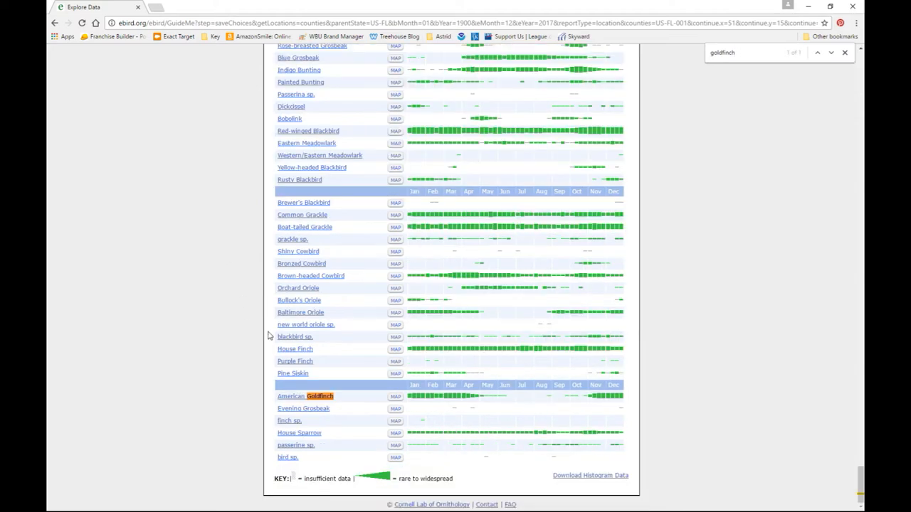
left_click(304, 396)
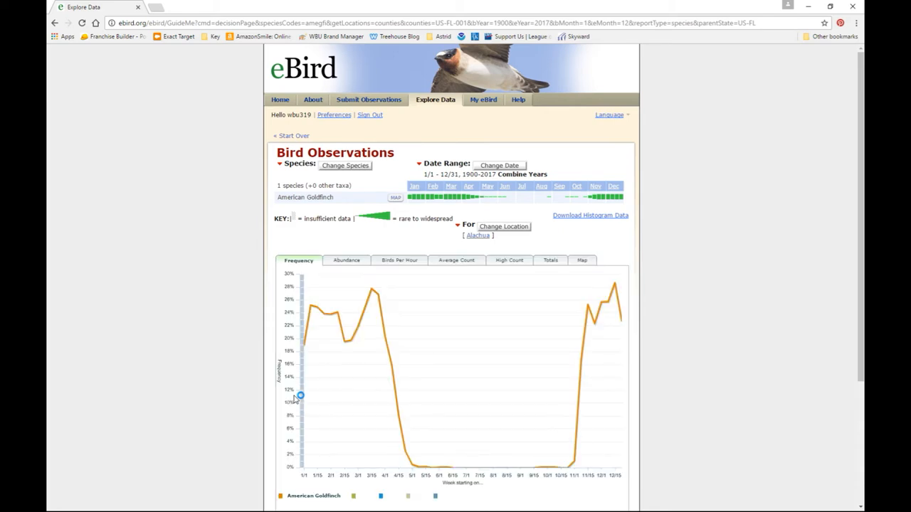
scroll("down", 3)
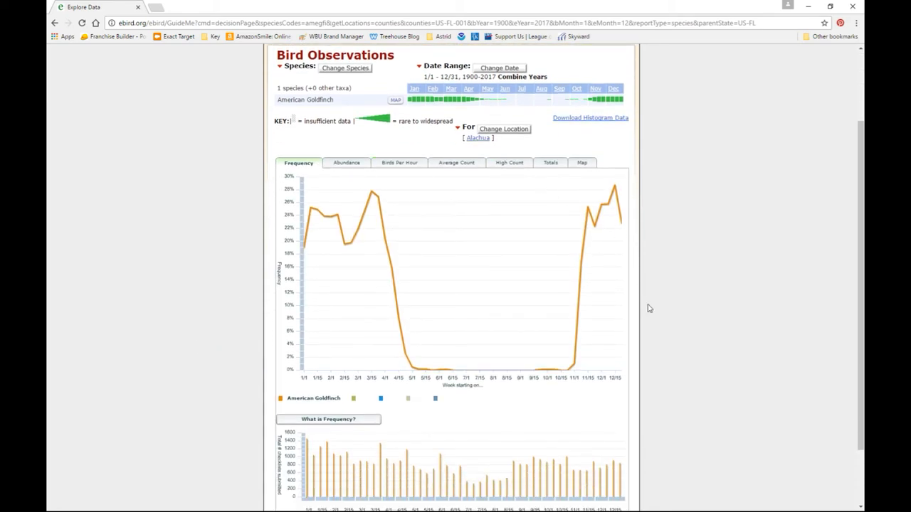
mouse_move(346, 162)
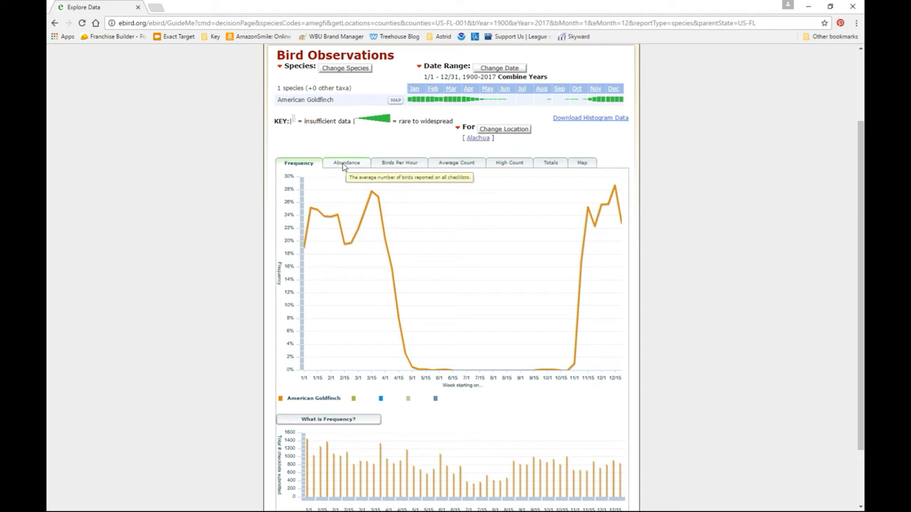
left_click(346, 162)
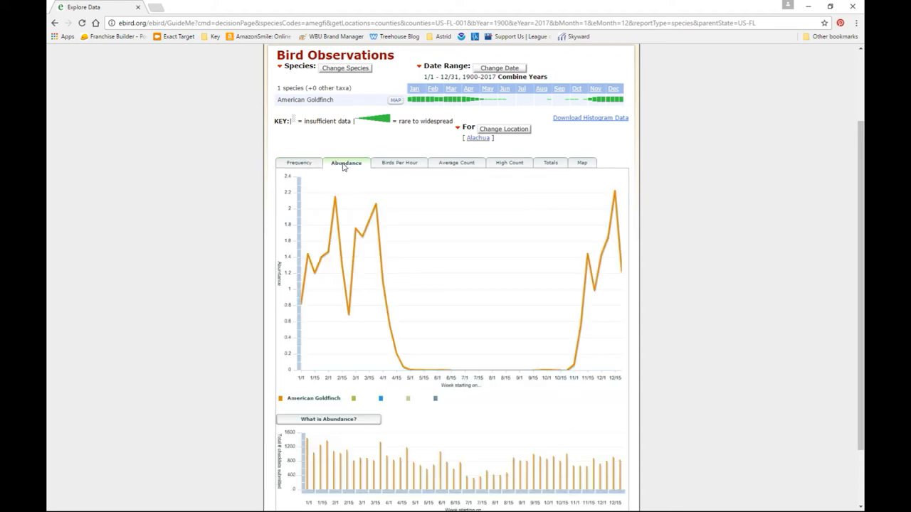
scroll("down", 3)
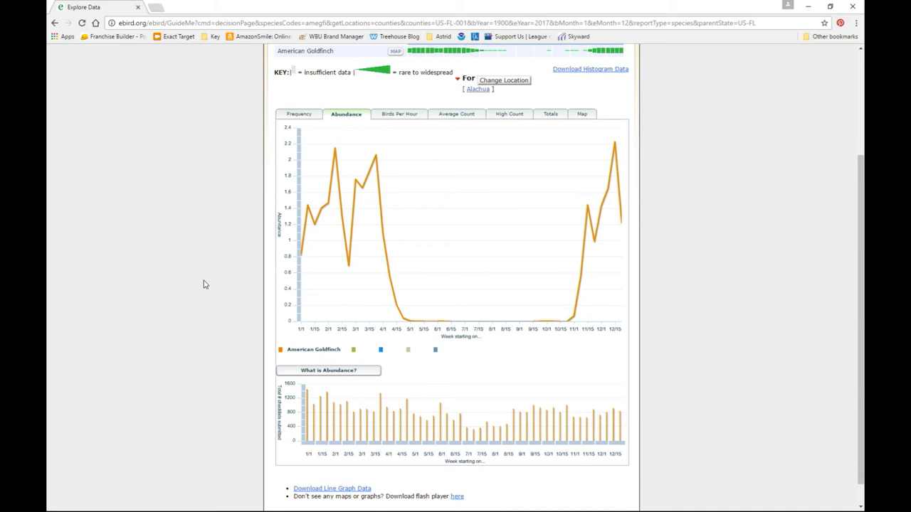
mouse_move(346, 146)
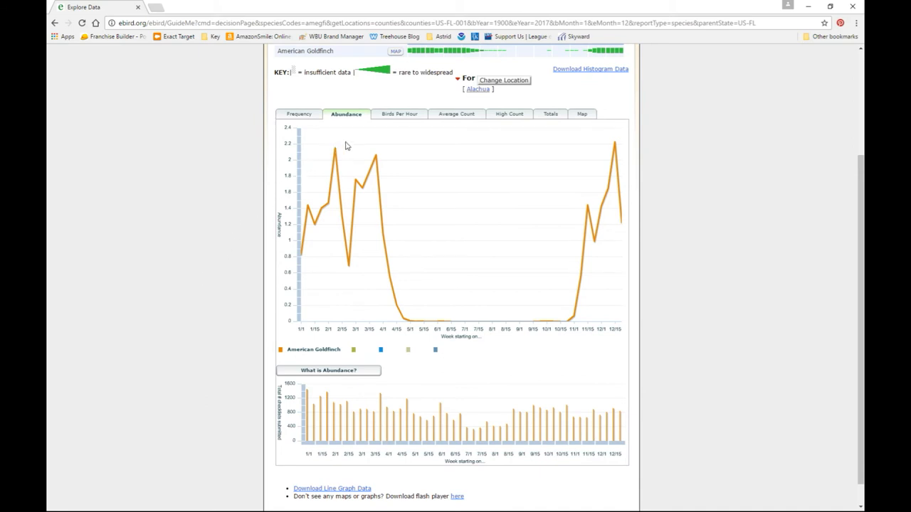
mouse_move(299, 188)
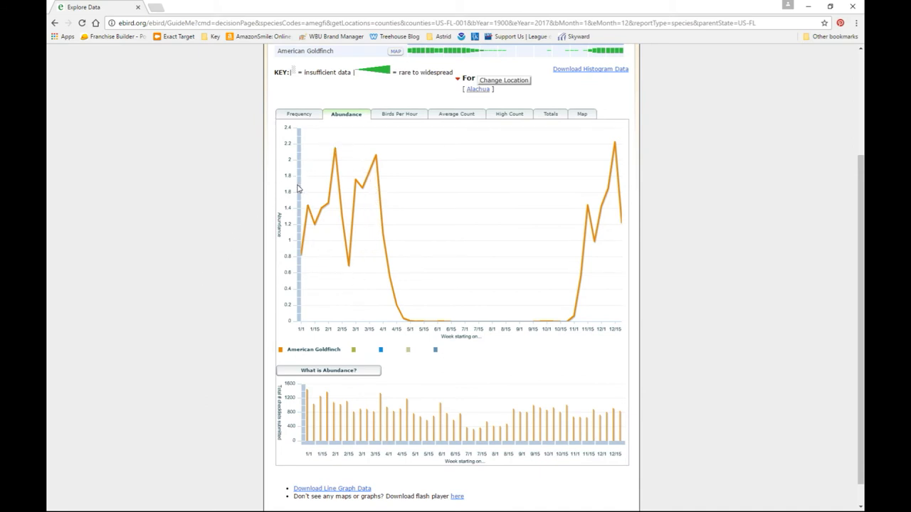
mouse_move(308, 207)
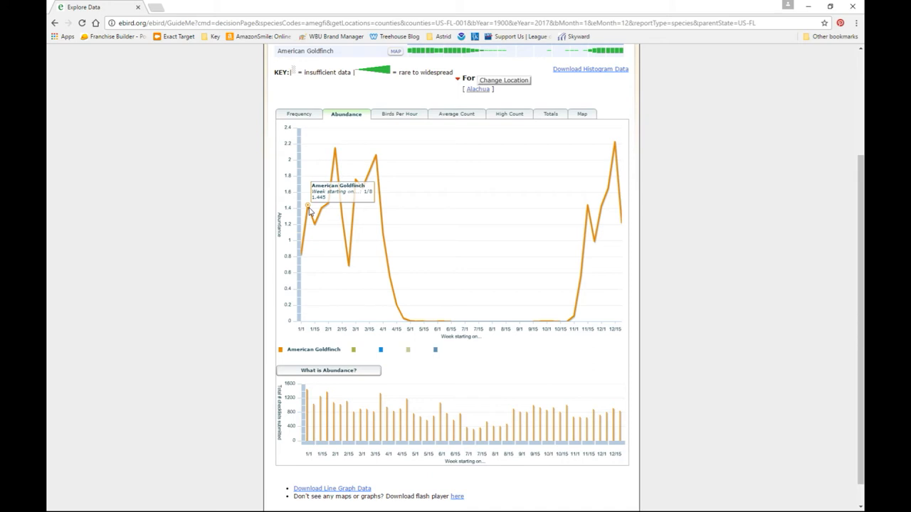
mouse_move(316, 226)
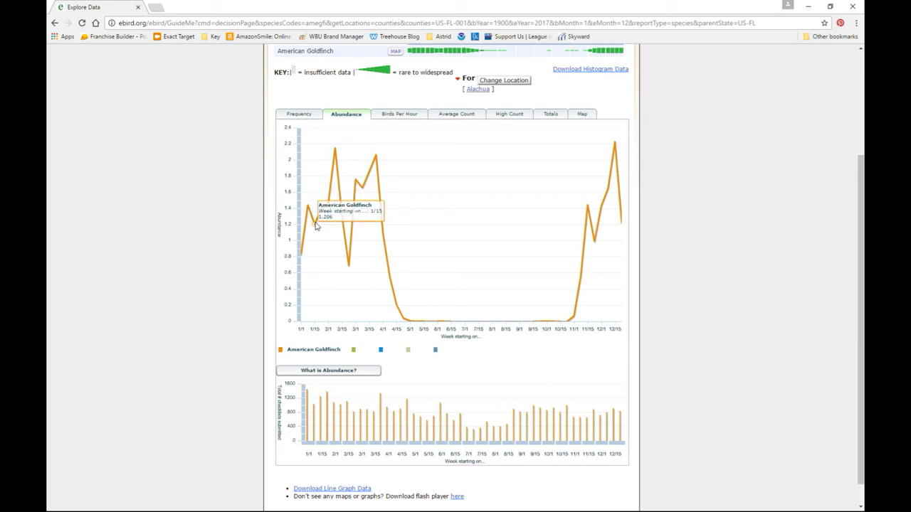
mouse_move(319, 222)
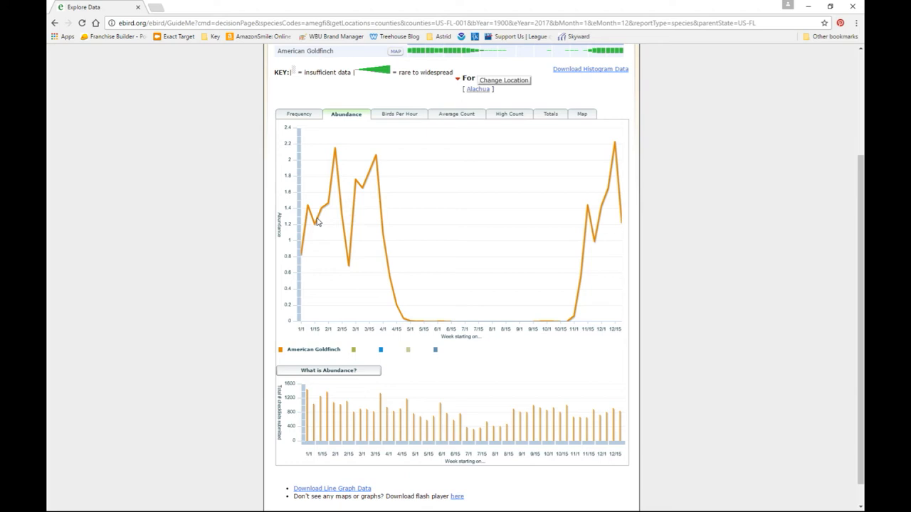
mouse_move(331, 196)
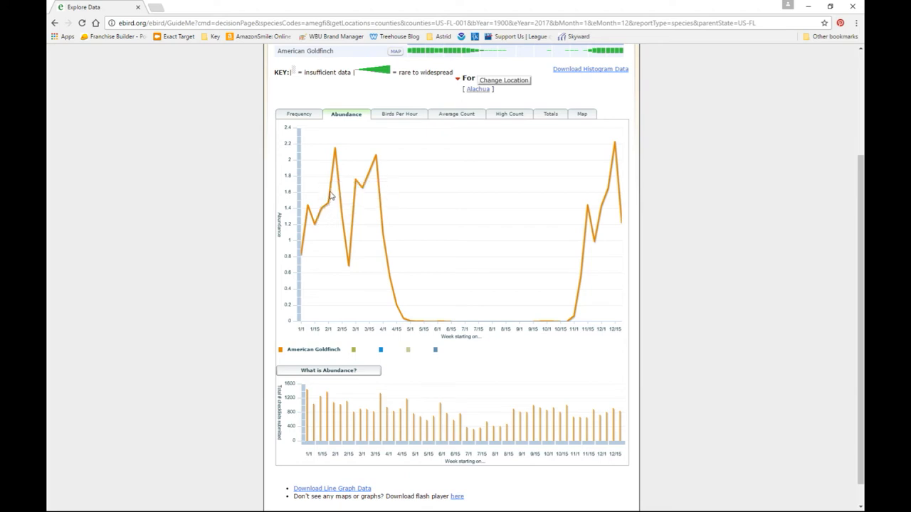
mouse_move(336, 153)
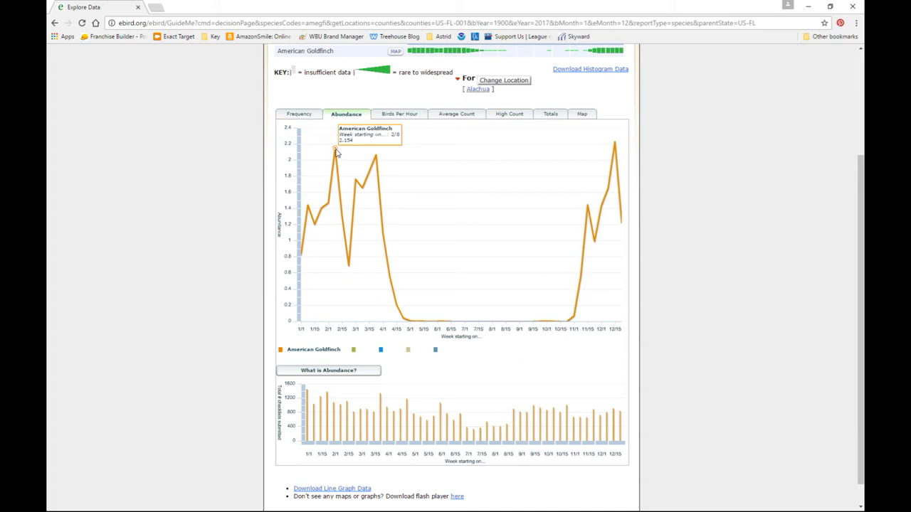
mouse_move(337, 177)
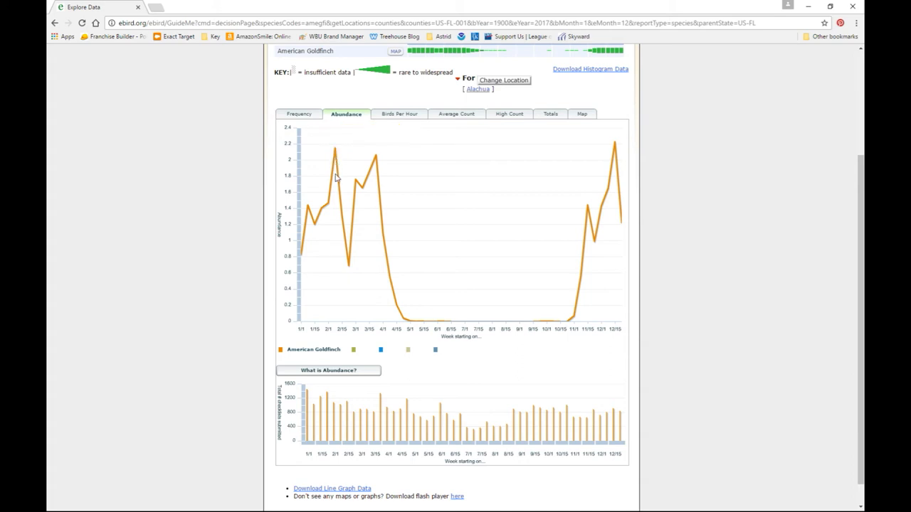
mouse_move(341, 212)
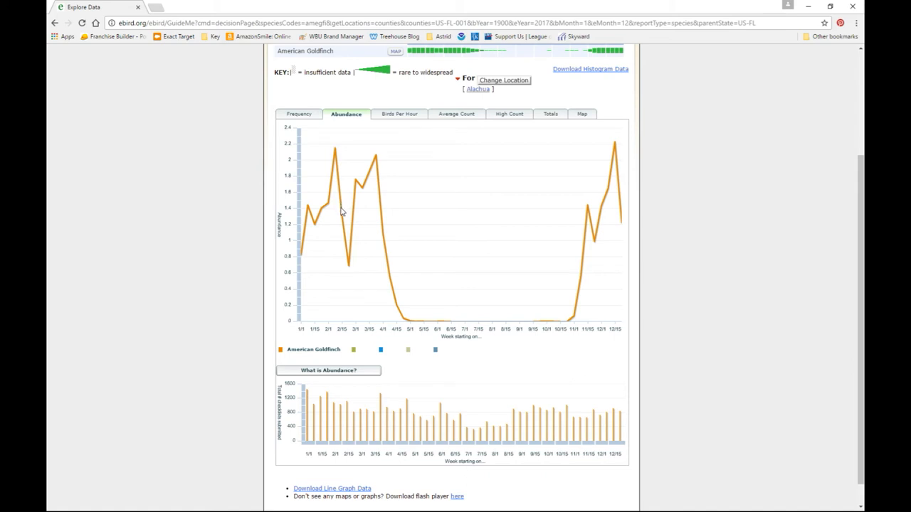
mouse_move(342, 221)
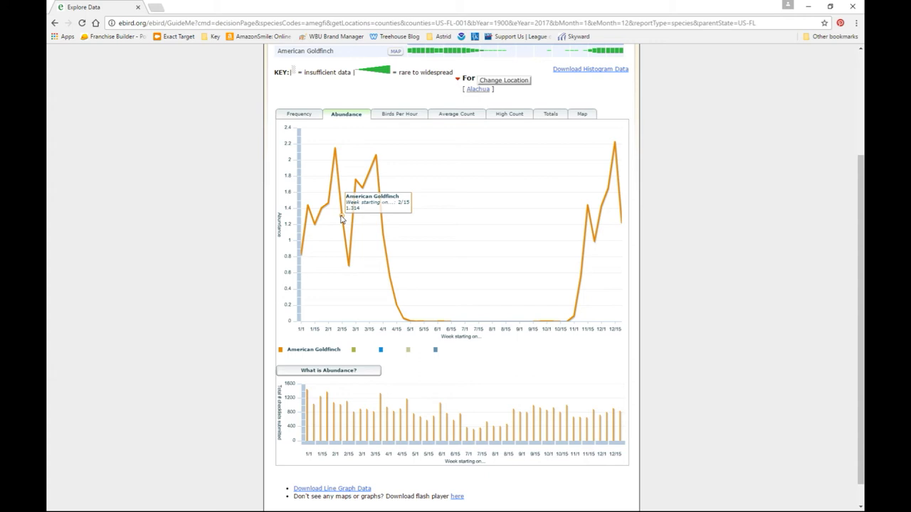
mouse_move(351, 269)
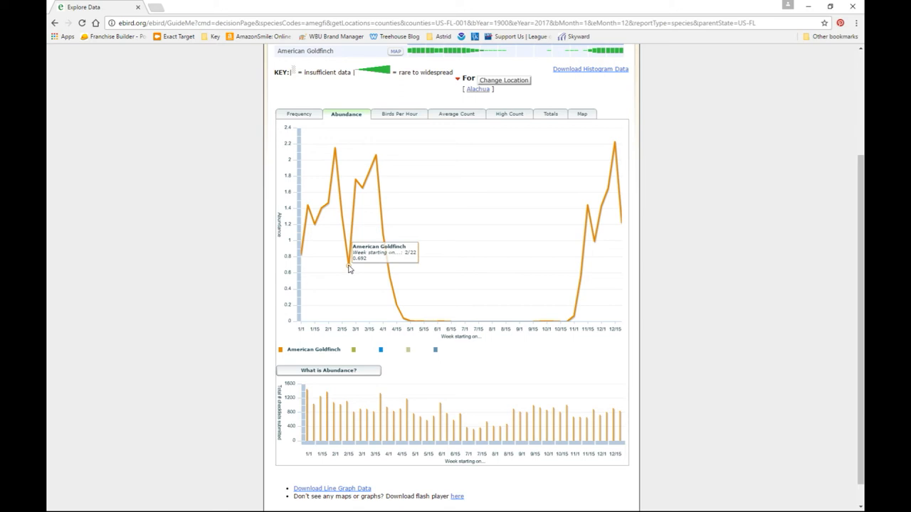
mouse_move(331, 158)
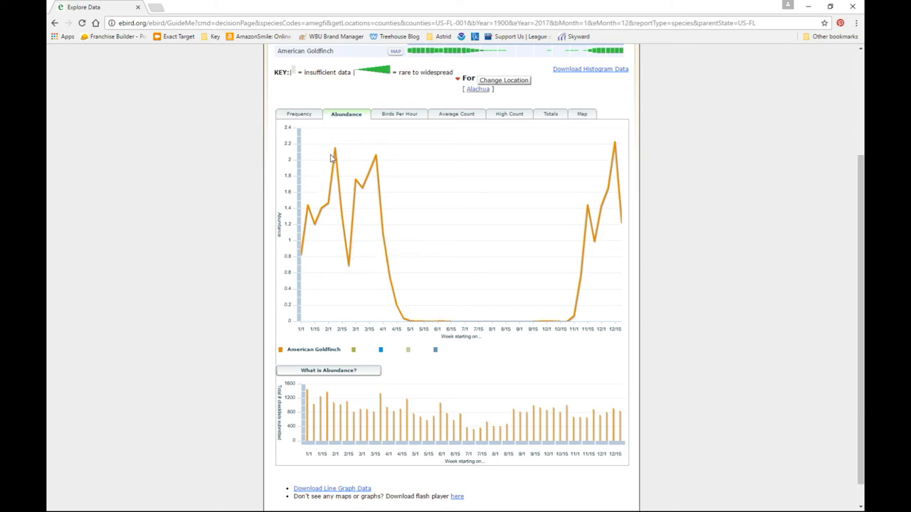
mouse_move(334, 151)
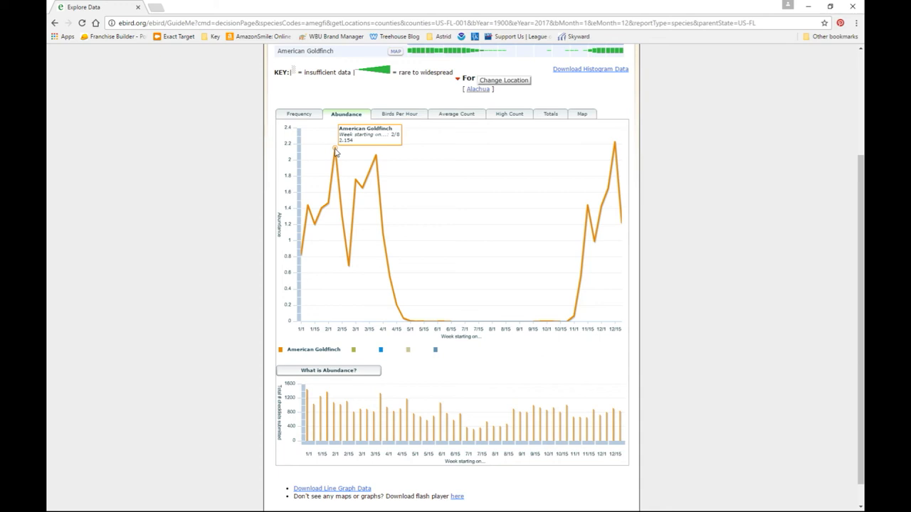
mouse_move(342, 203)
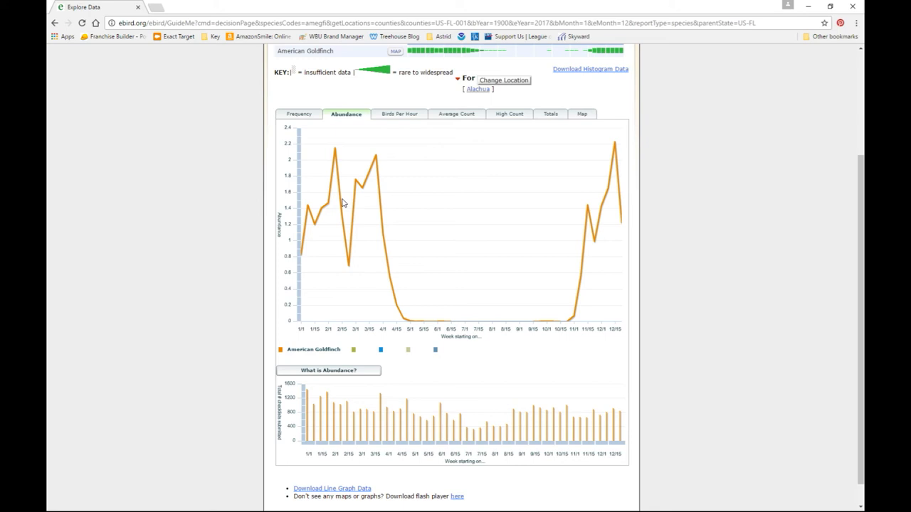
mouse_move(350, 266)
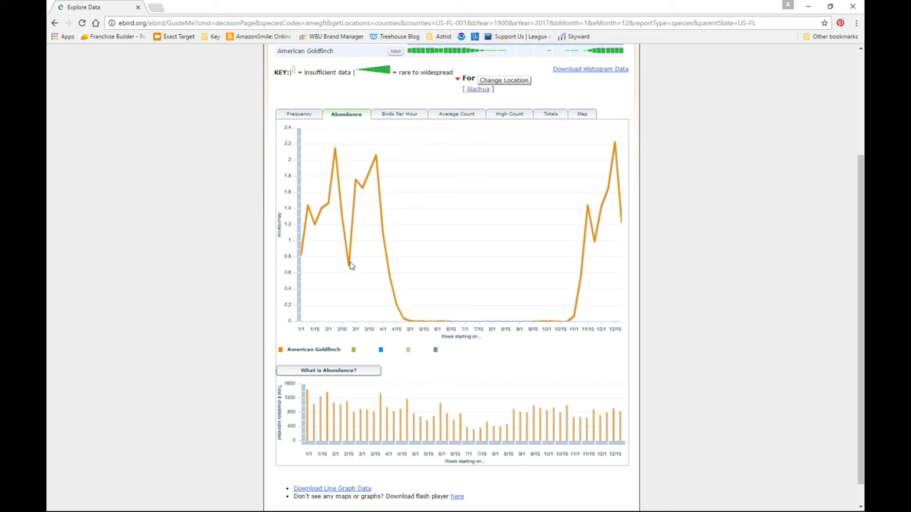
mouse_move(351, 267)
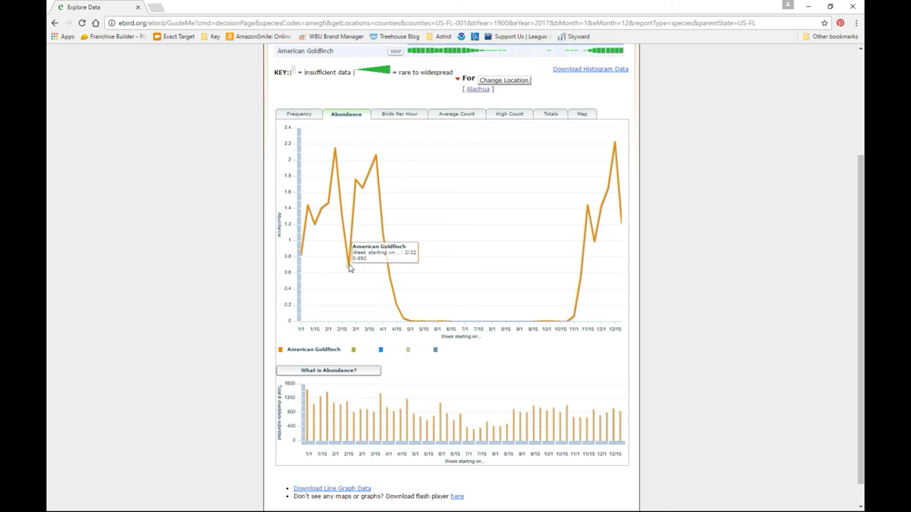
mouse_move(353, 238)
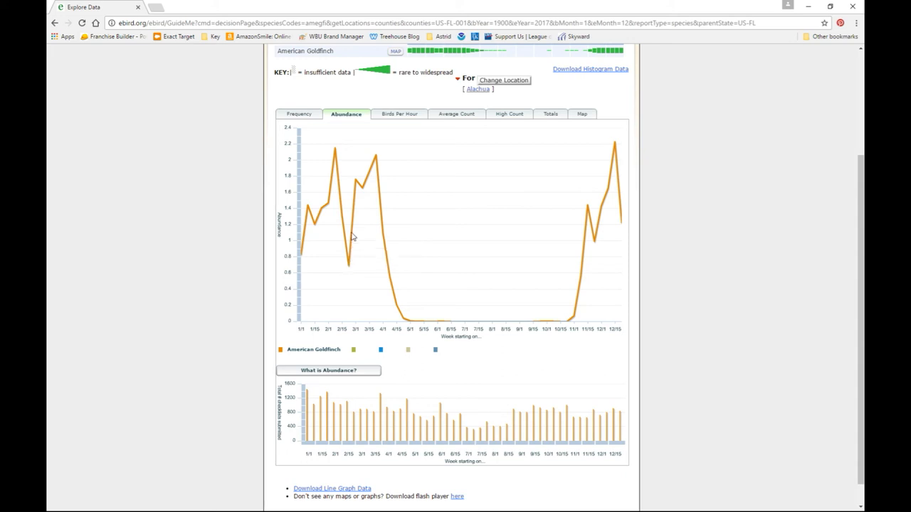
mouse_move(359, 184)
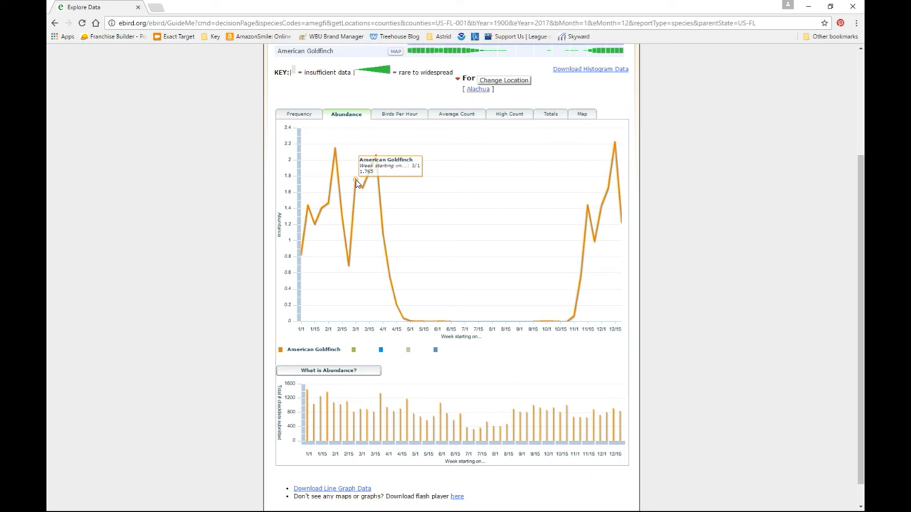
mouse_move(375, 162)
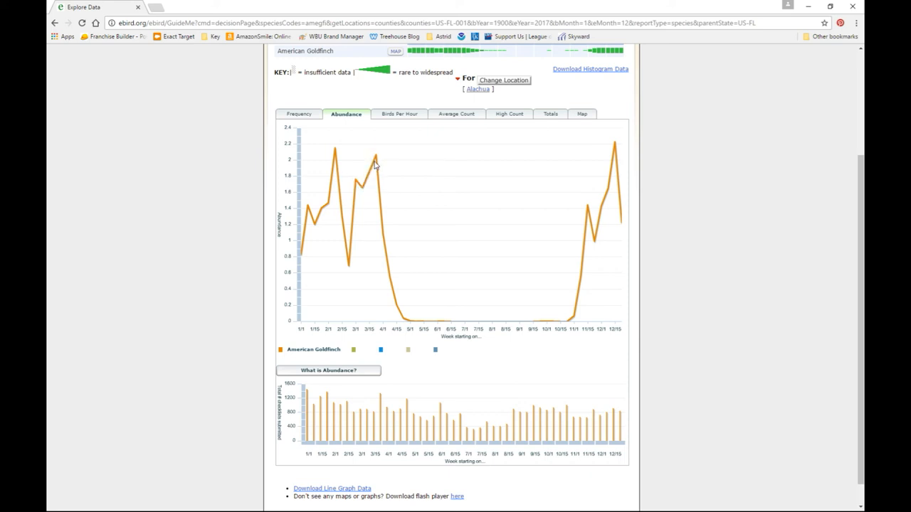
mouse_move(378, 166)
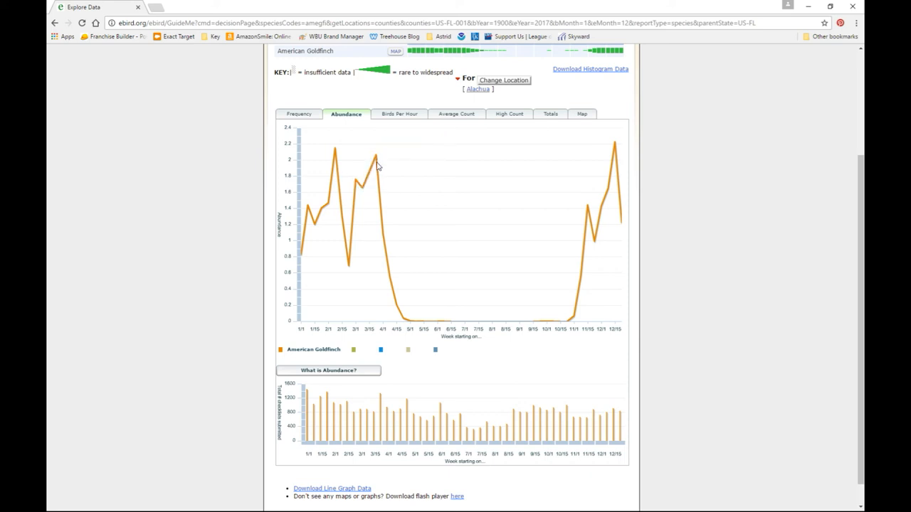
mouse_move(355, 230)
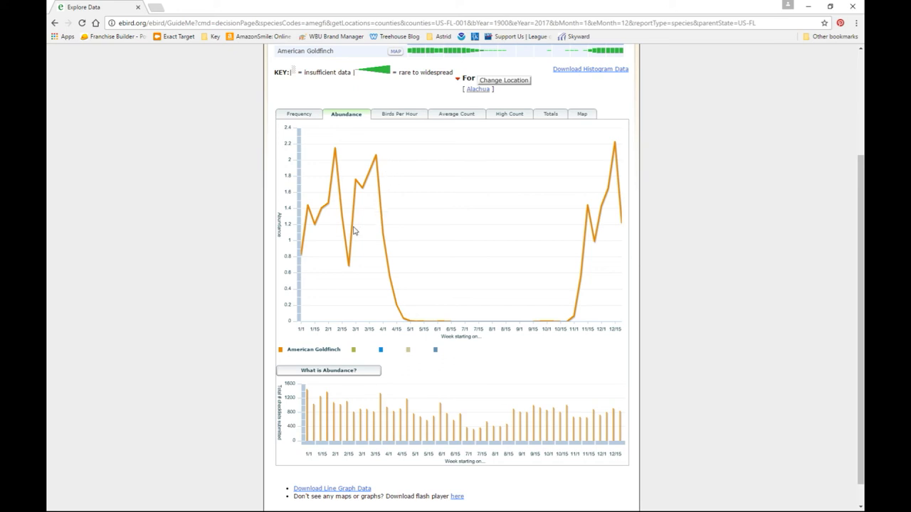
mouse_move(421, 239)
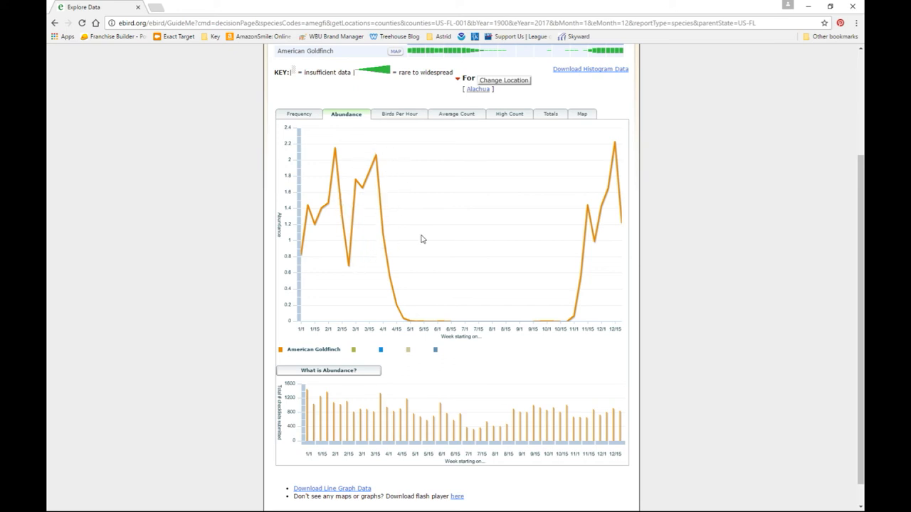
mouse_move(572, 318)
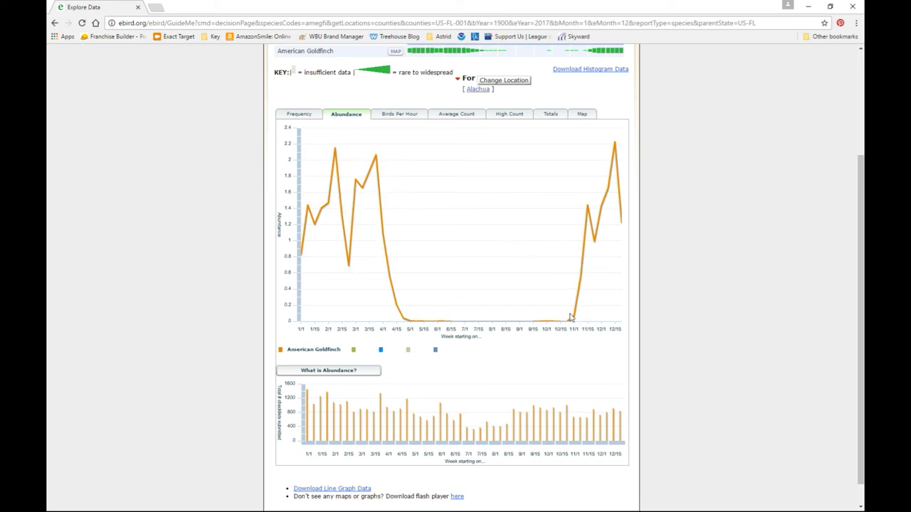
mouse_move(603, 200)
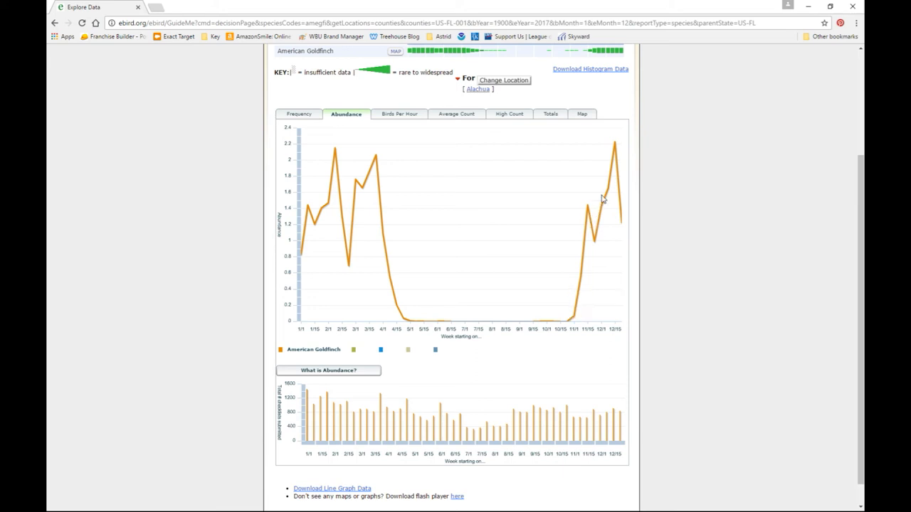
mouse_move(394, 139)
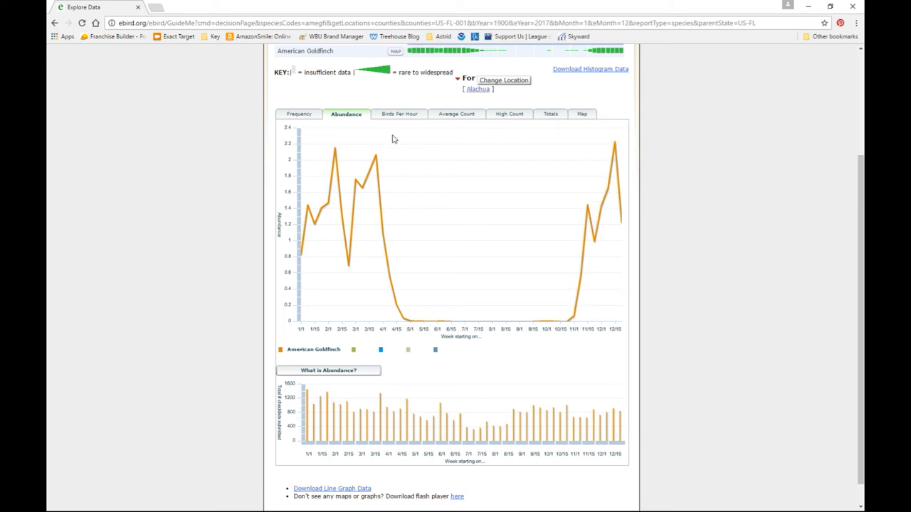
mouse_move(334, 149)
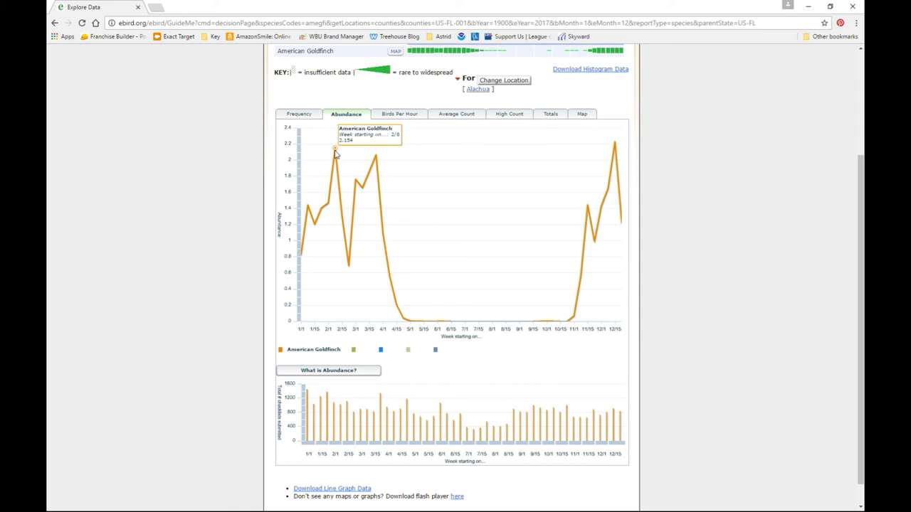
mouse_move(377, 158)
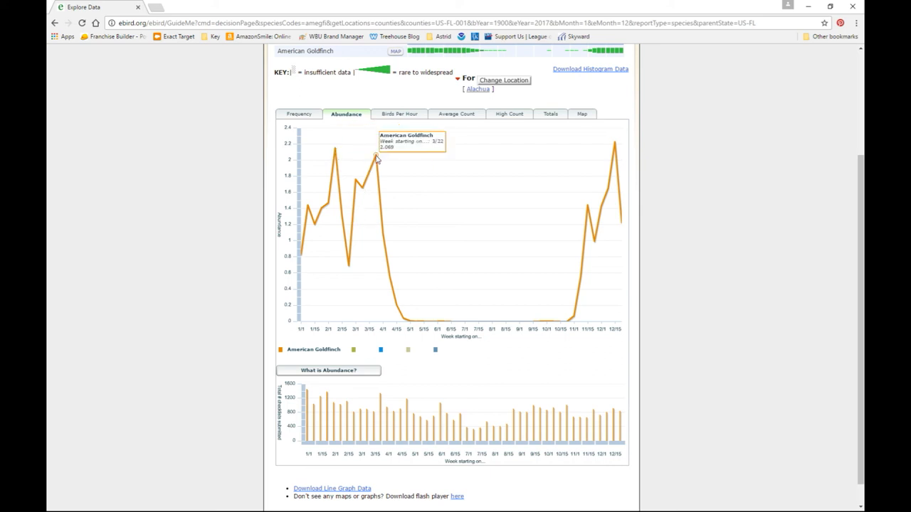
mouse_move(361, 184)
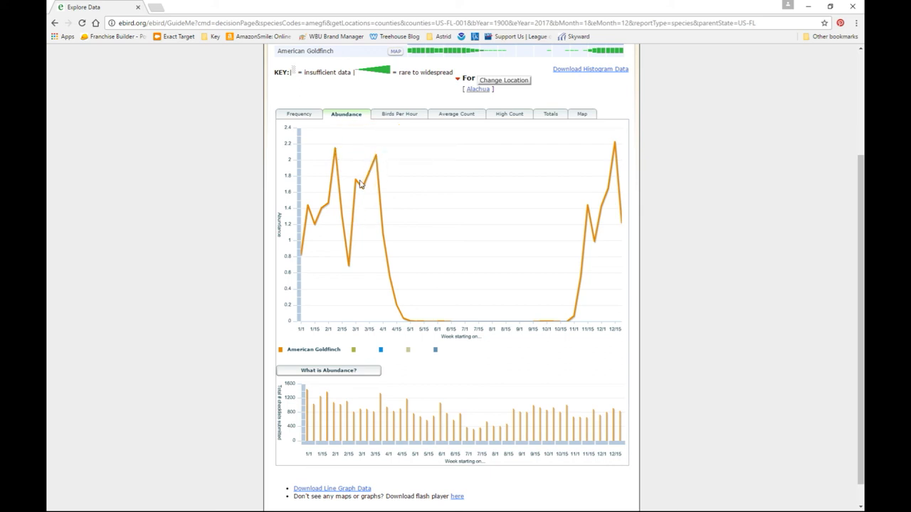
mouse_move(377, 156)
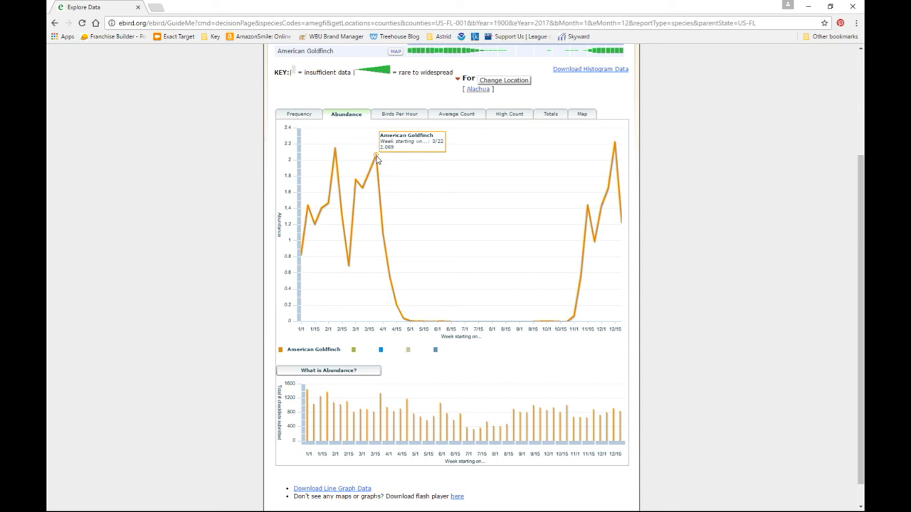
mouse_move(383, 197)
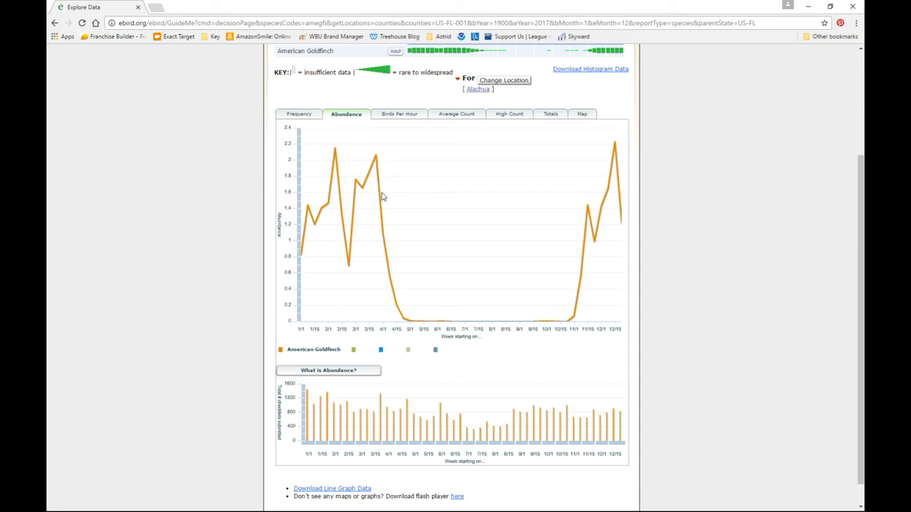
mouse_move(383, 234)
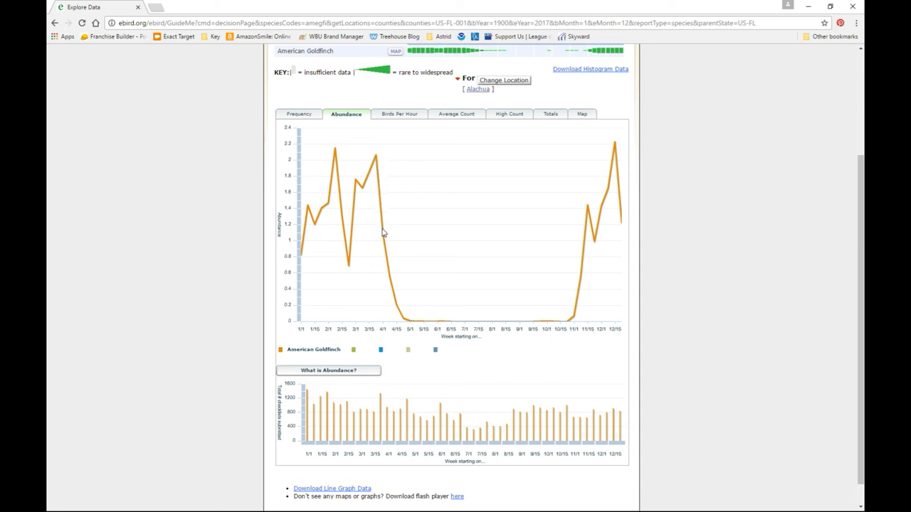
mouse_move(389, 266)
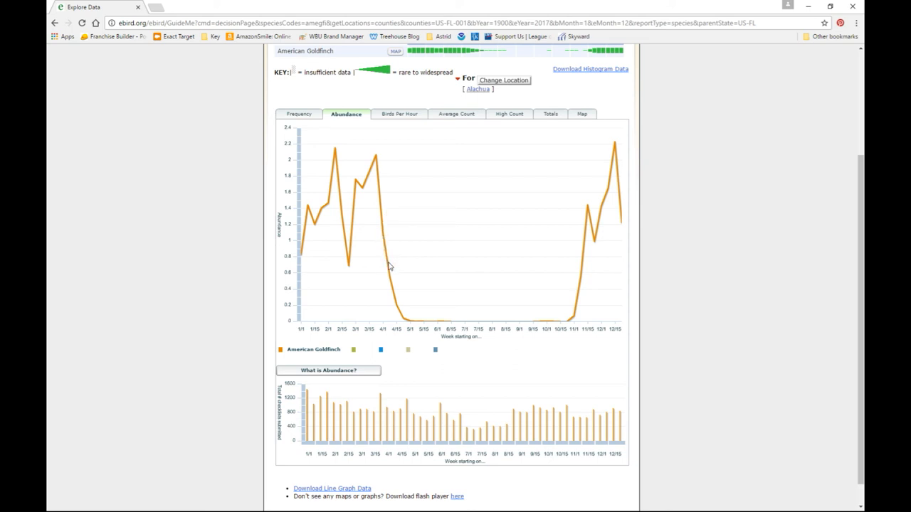
mouse_move(384, 165)
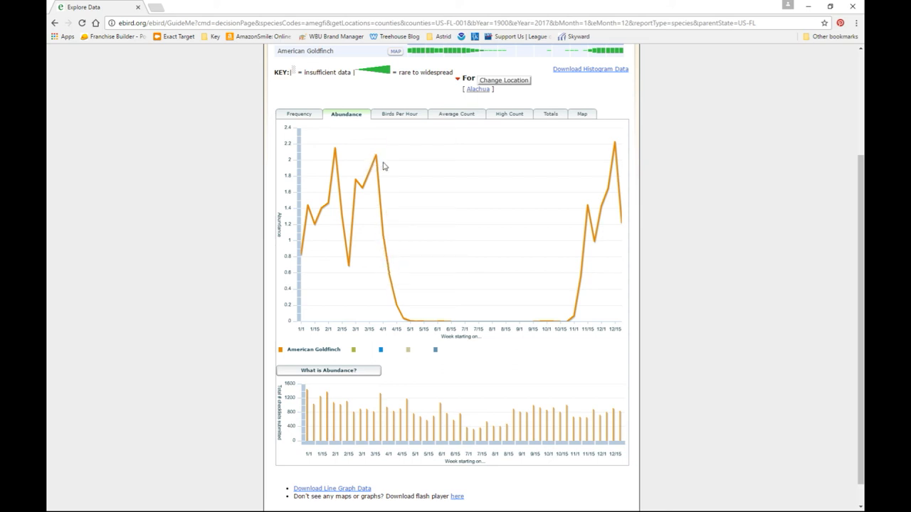
mouse_move(403, 319)
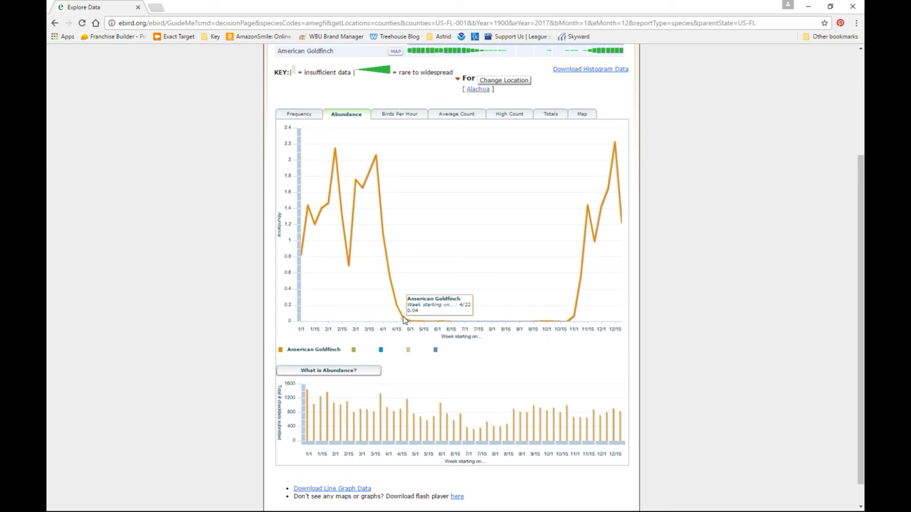